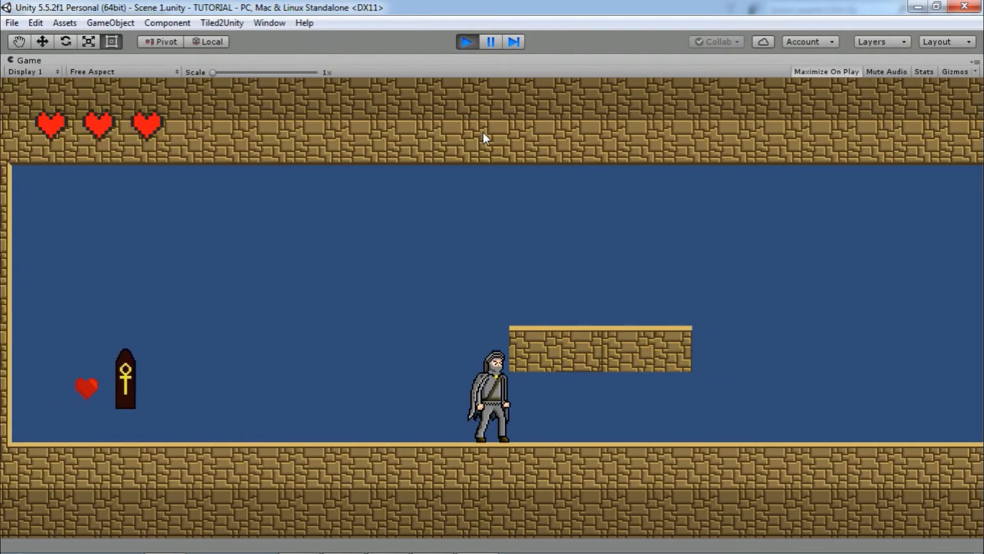
- Exit Play mode to return to editing the scene
click(465, 41)
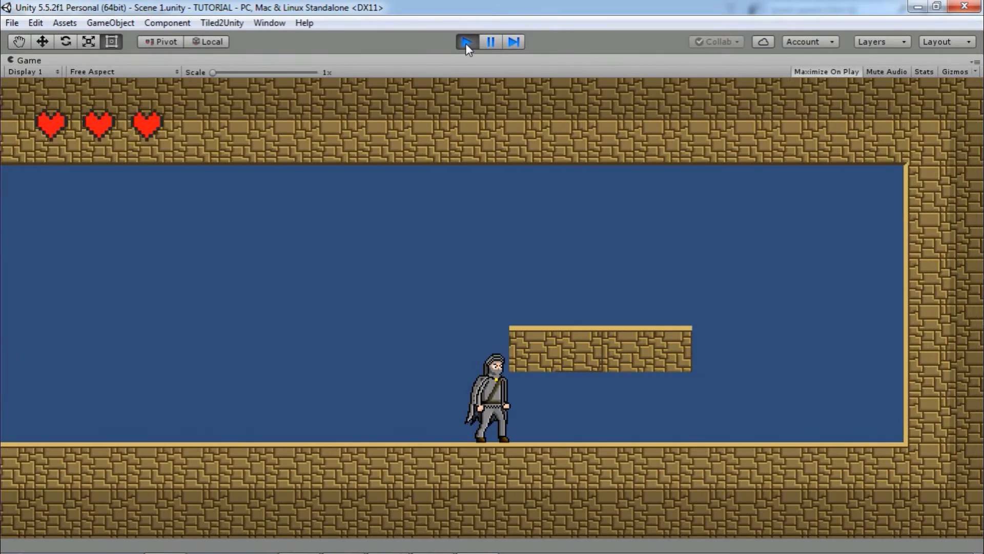
click(468, 41)
text(PlatformHolde)
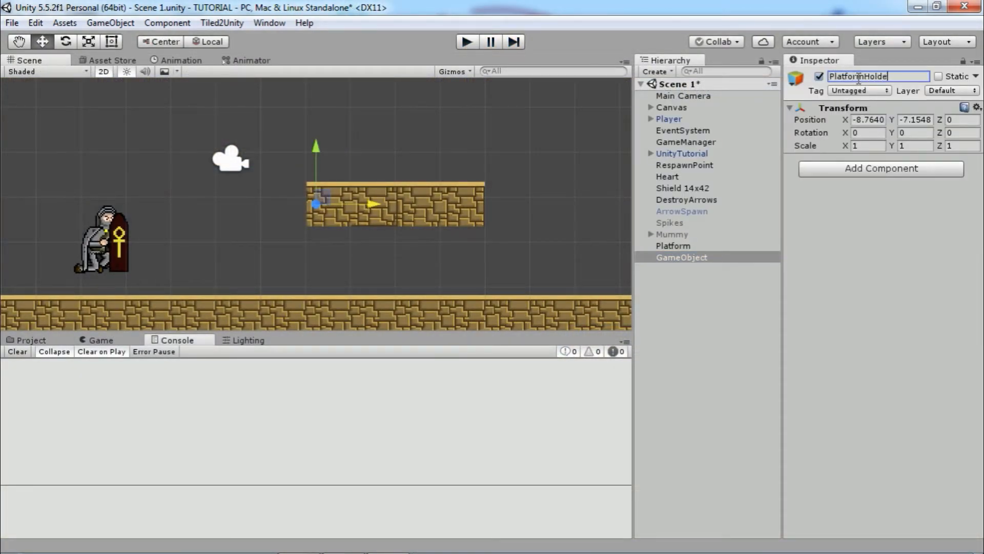
- Add an empty child under PlatformHolder and nest the Platform object inside it
right_click(678, 257)
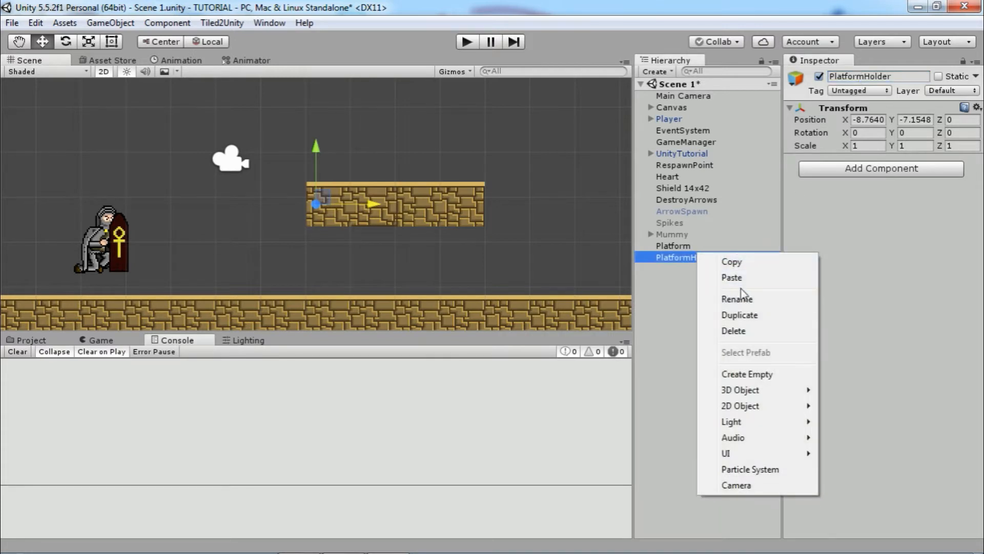
click(747, 373)
text(Point1)
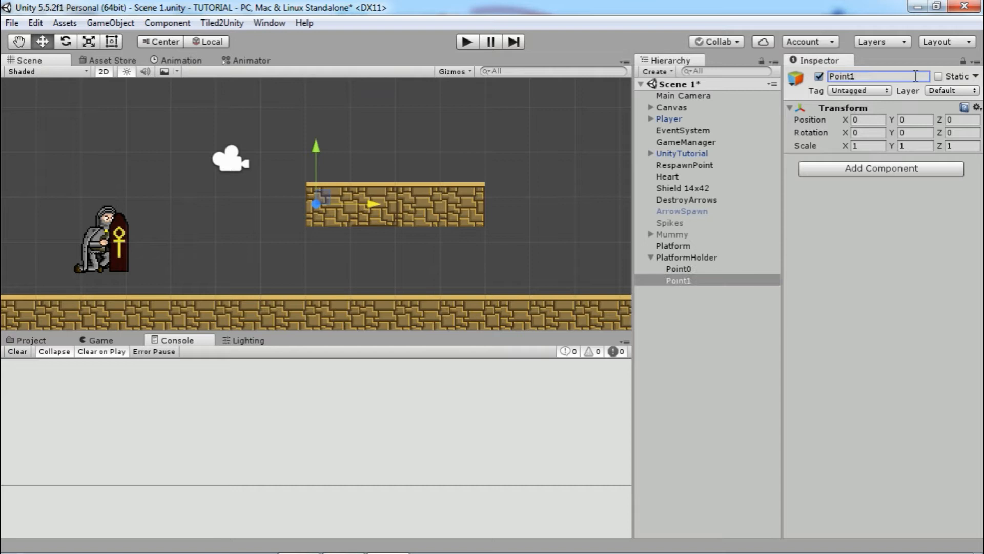
click(672, 245)
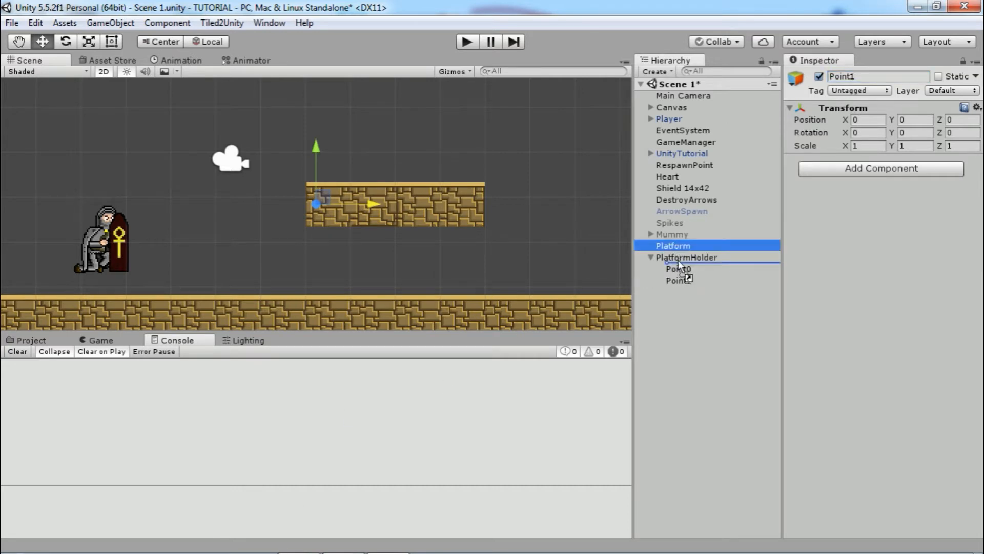
click(672, 245)
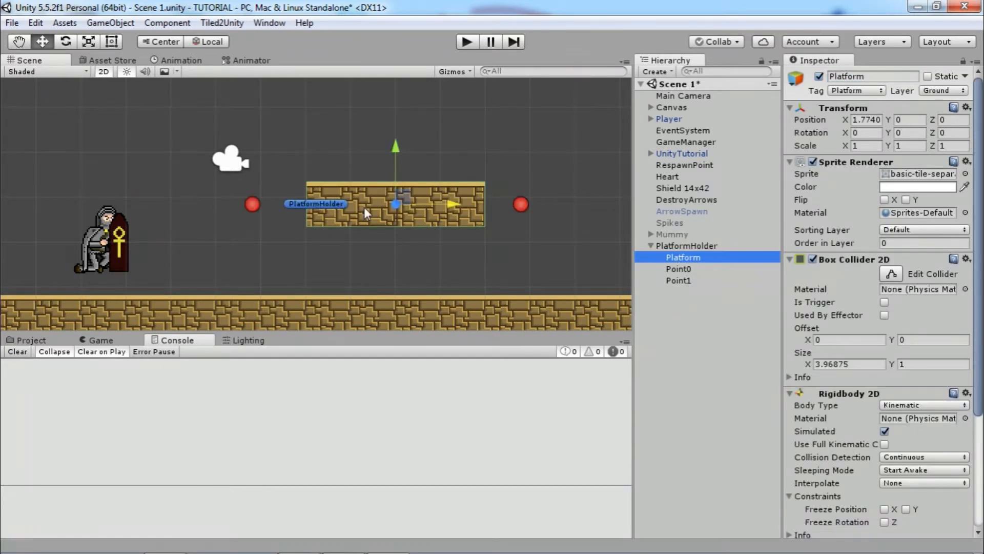
mouse_move(438, 189)
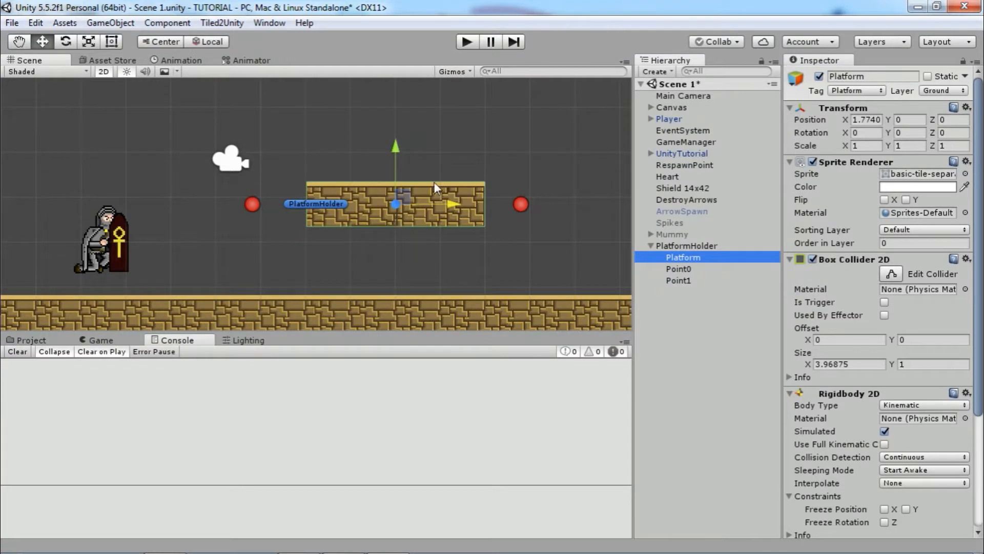
mouse_move(258, 210)
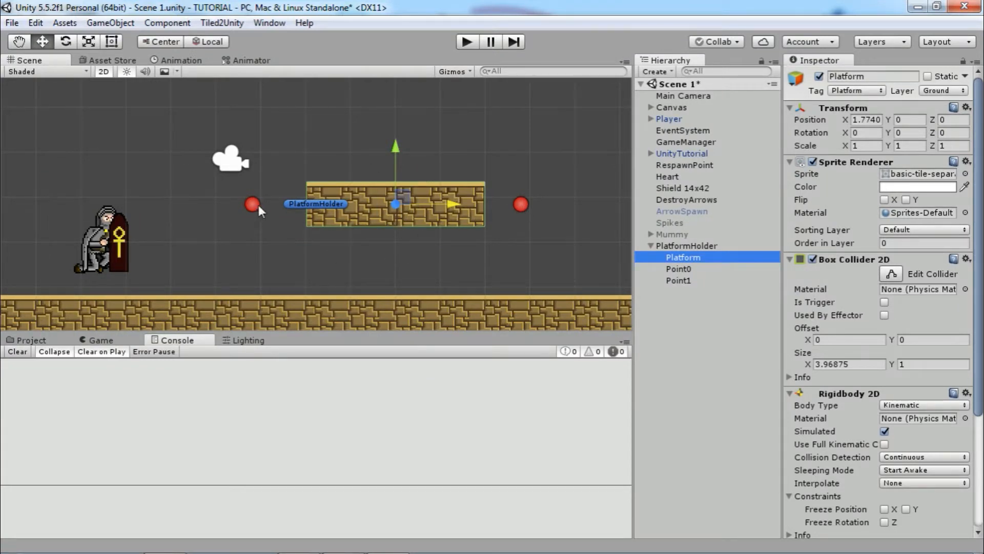
mouse_move(558, 215)
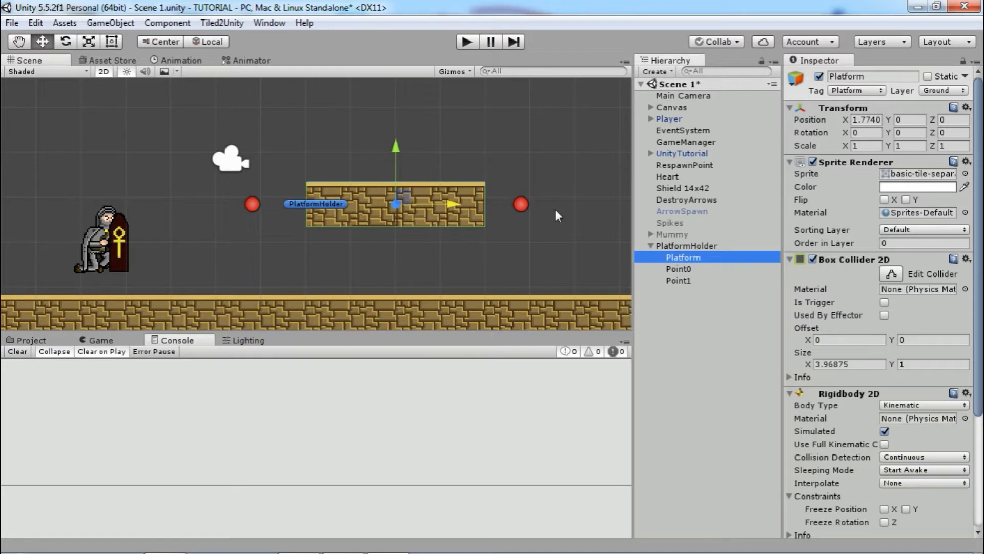
click(908, 119)
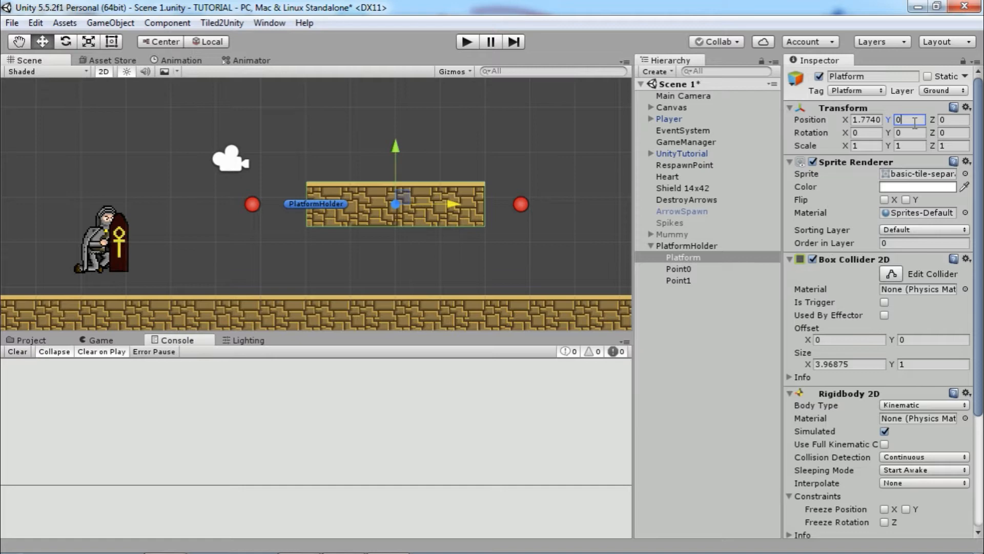
scroll(down, 3)
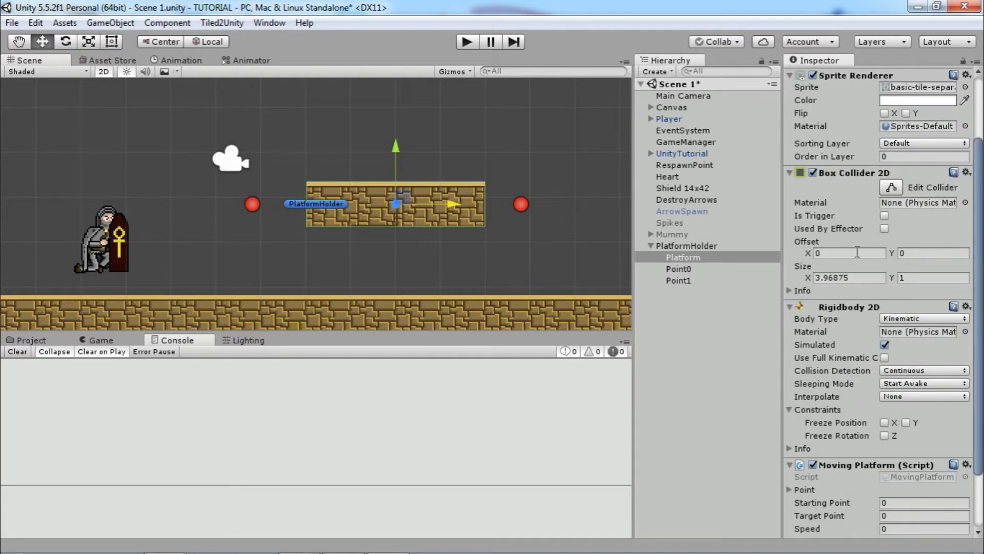
click(923, 318)
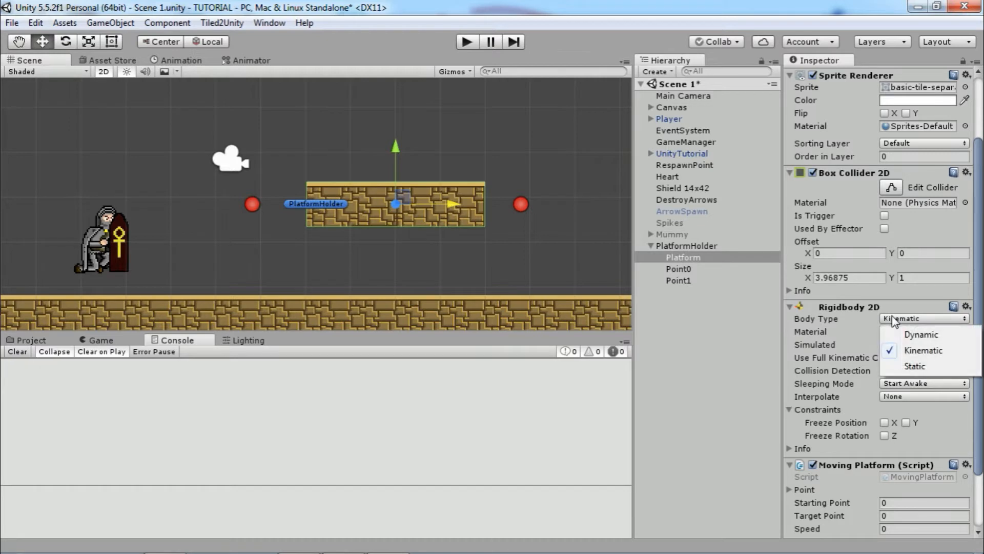
click(922, 351)
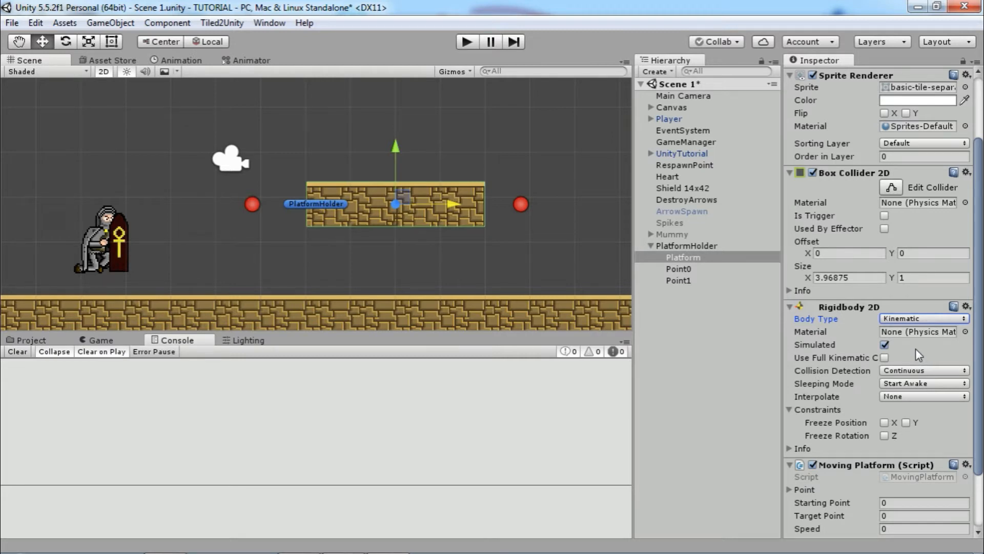
mouse_move(875, 400)
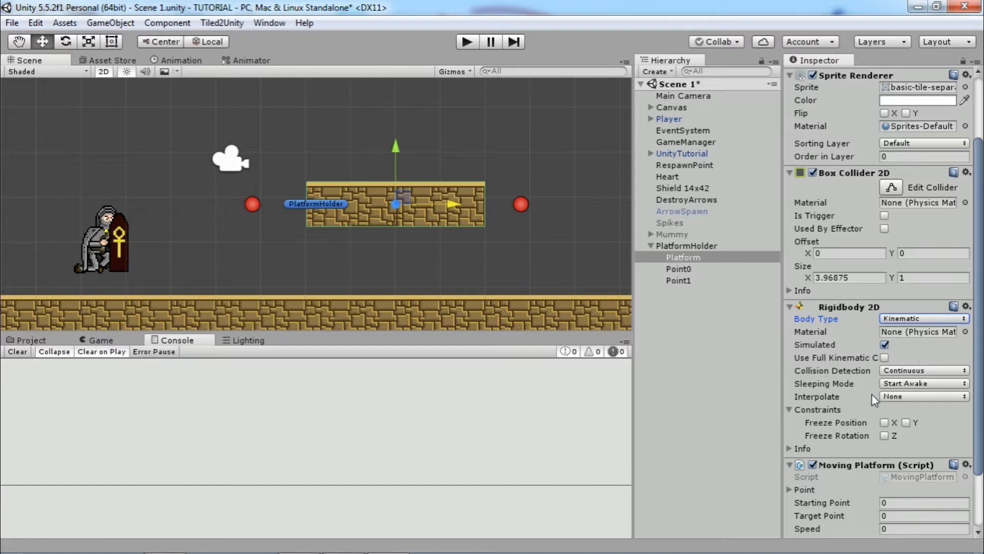
scroll(down, 3)
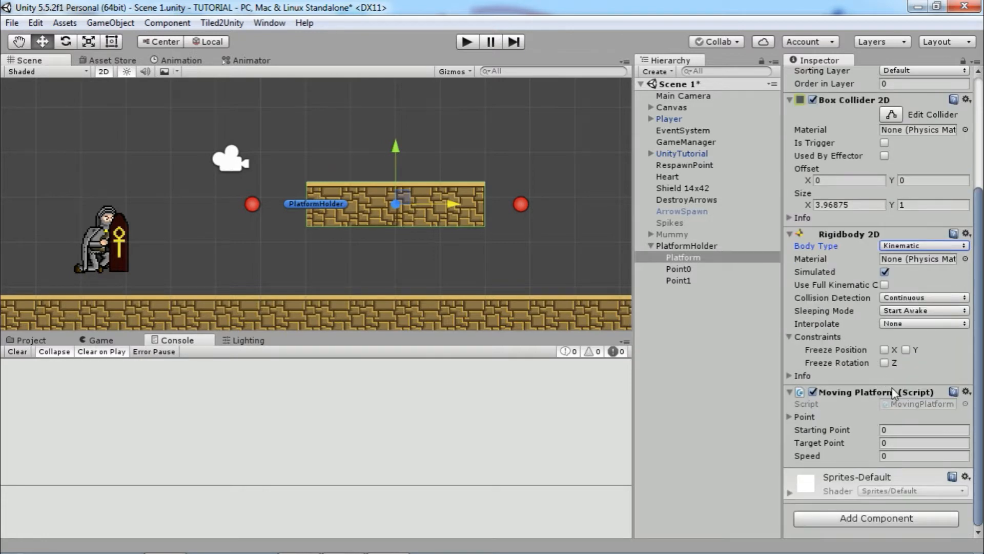
mouse_move(905, 412)
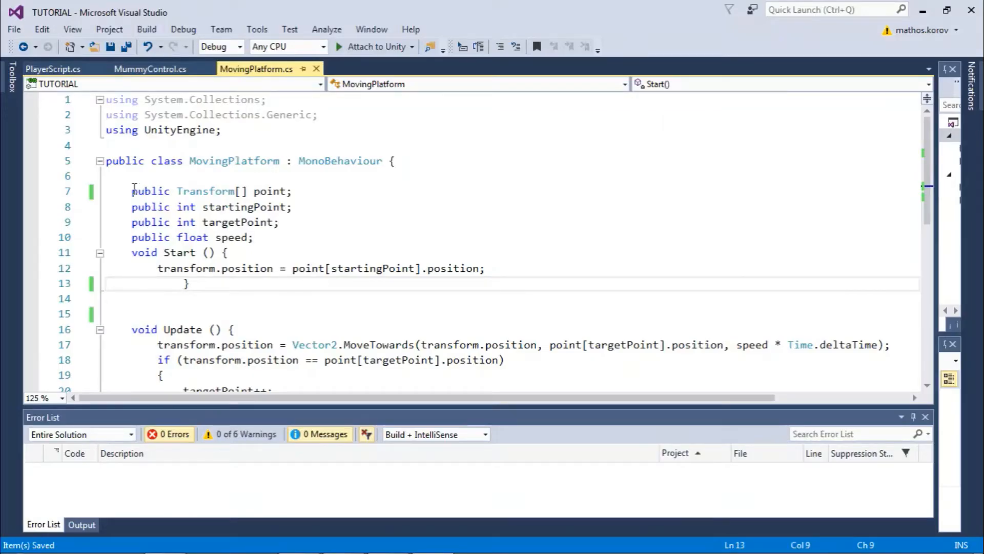
- Review the point array, startingPoint/targetPoint/speed fields and the Start positioning line in MovingPlatform
triple_click(212, 191)
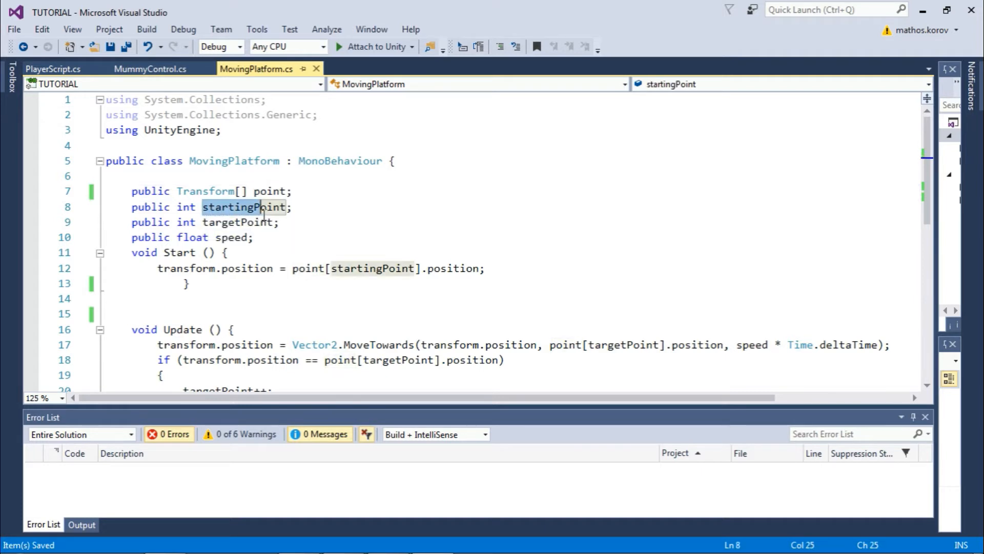
drag(261, 207, 251, 236)
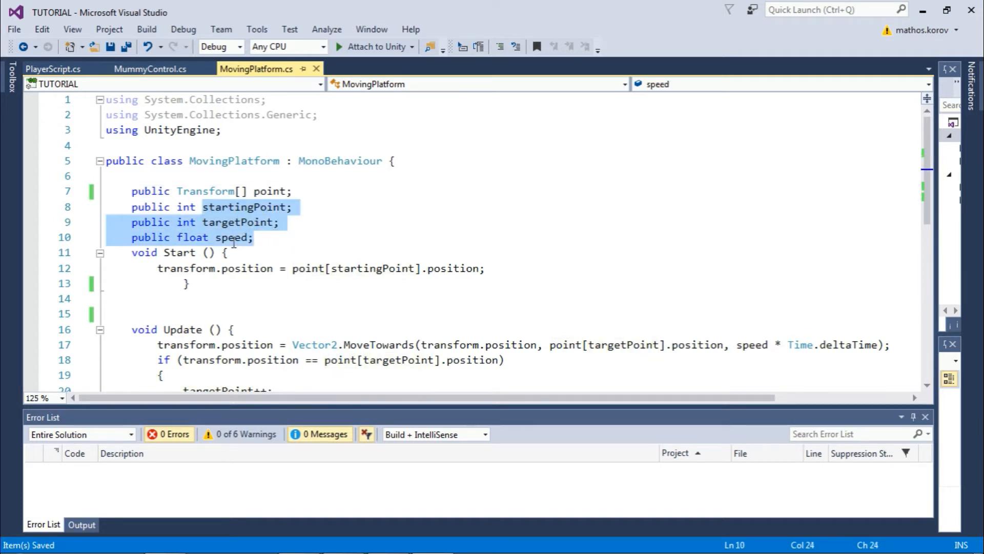
click(289, 237)
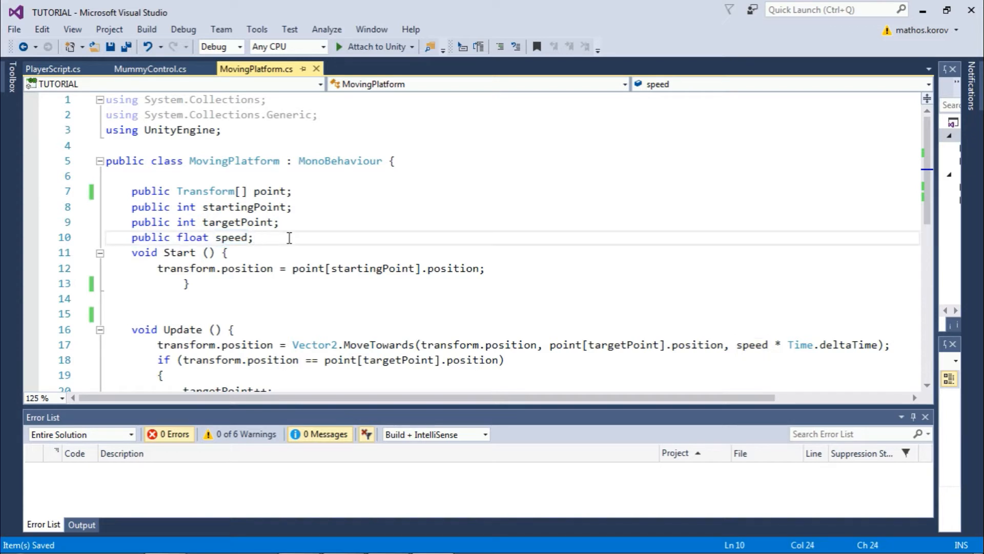
scroll(down, 3)
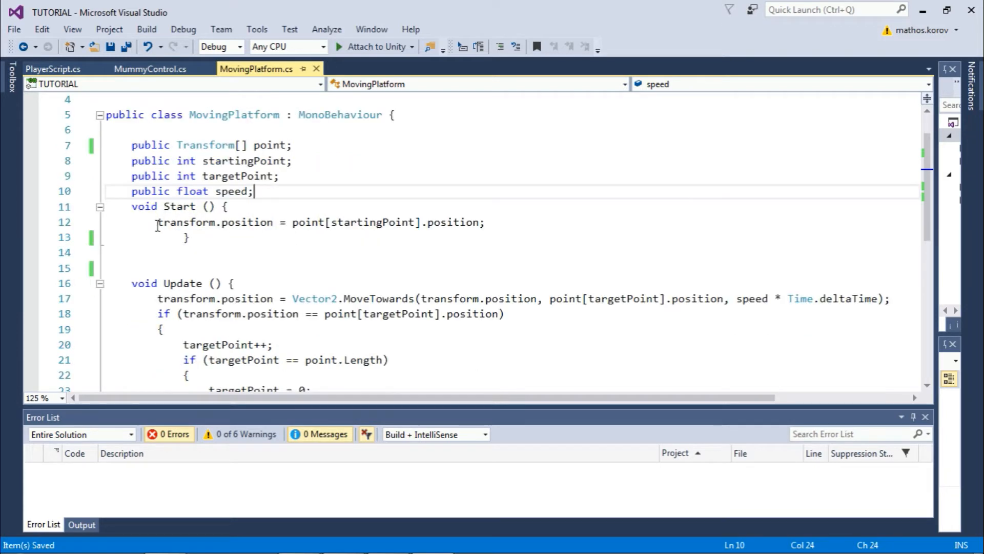
double_click(186, 223)
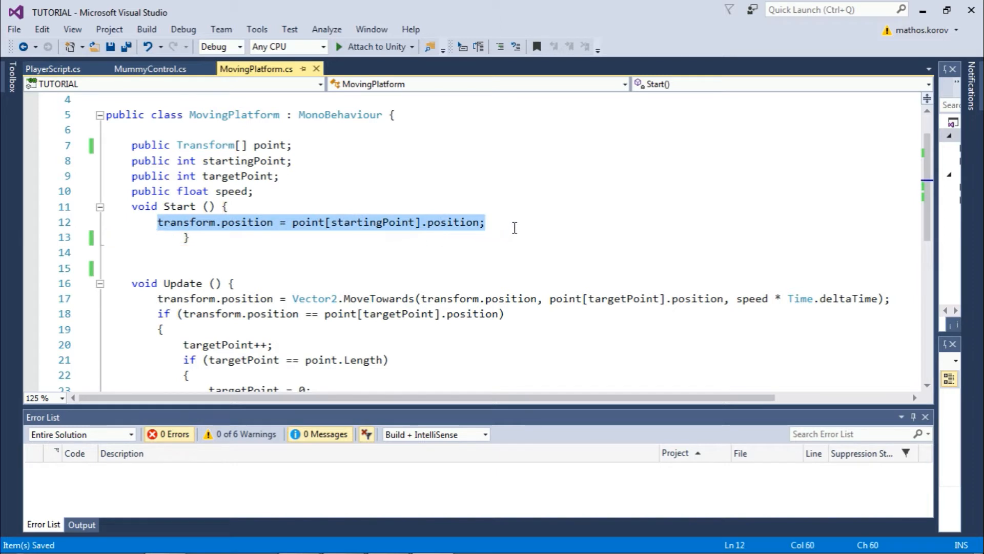
click(190, 237)
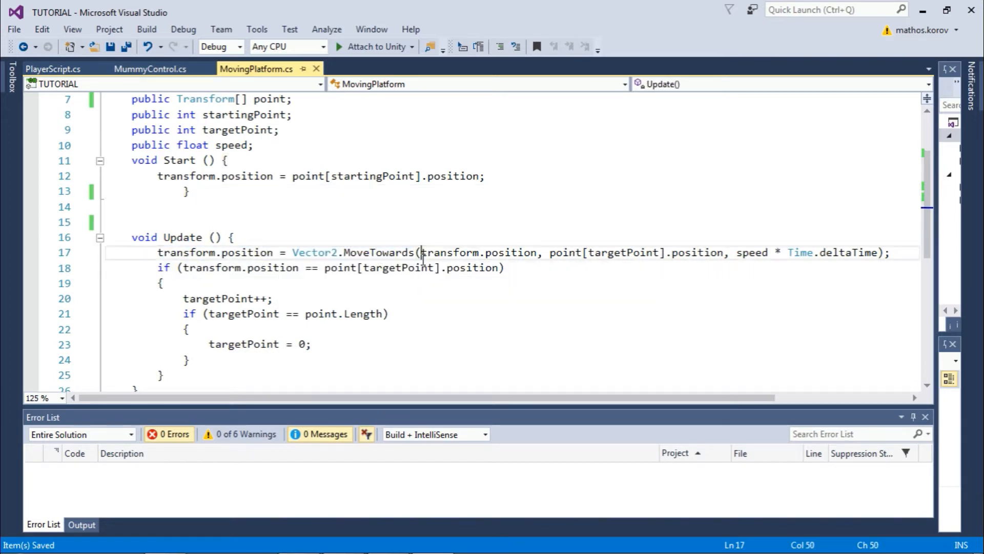
- Review the MoveTowards target and speed arguments and the targetPoint == point.Length loop check in Update
double_click(446, 252)
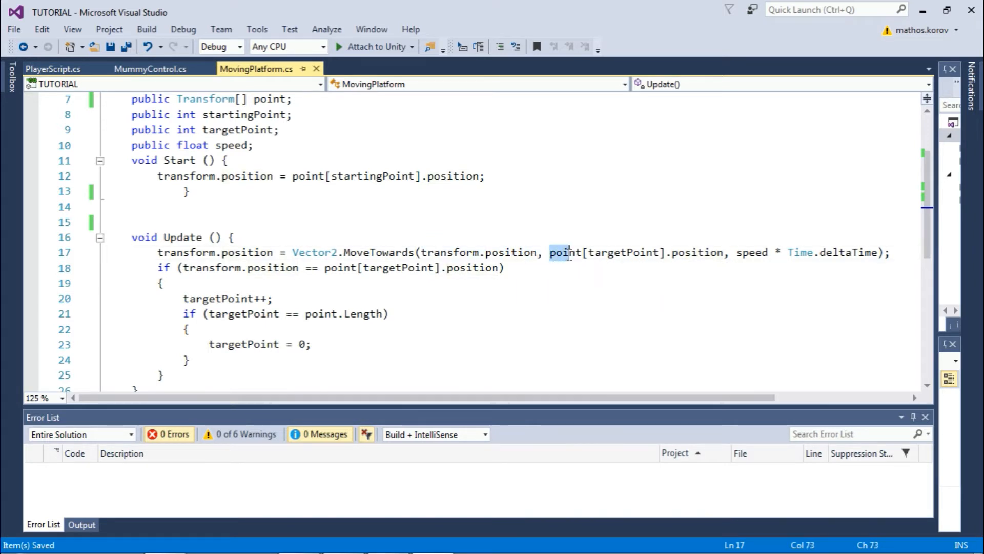
drag(571, 252, 663, 252)
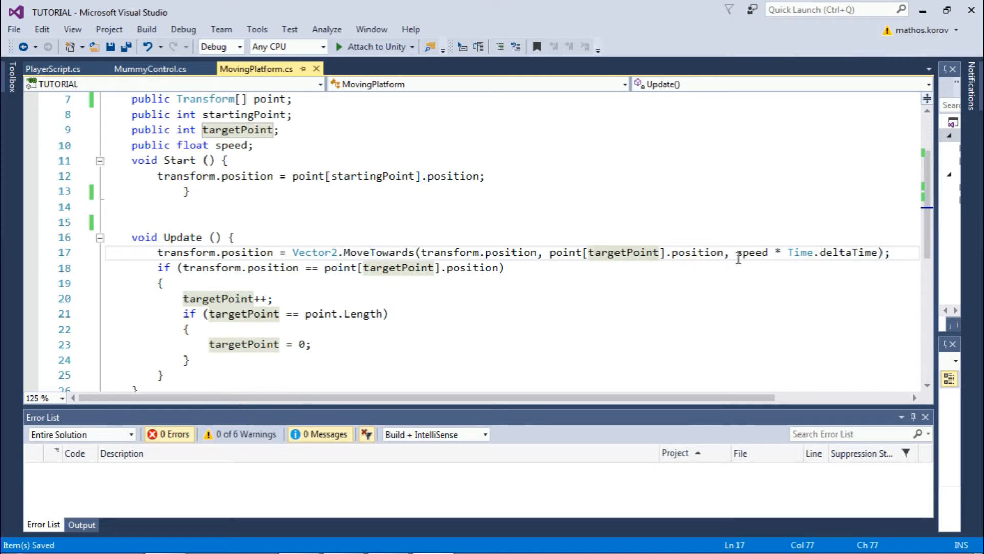
drag(737, 252, 879, 252)
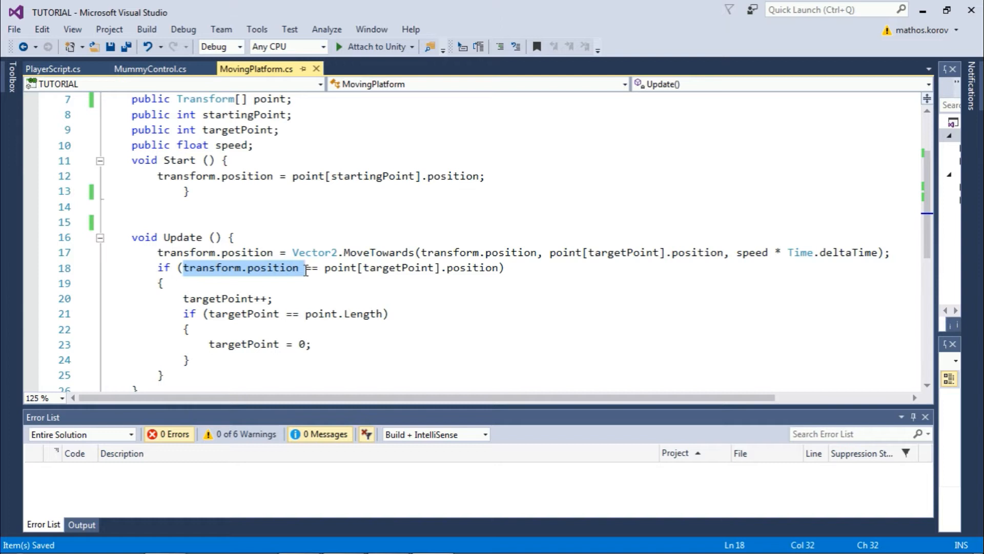
click(394, 267)
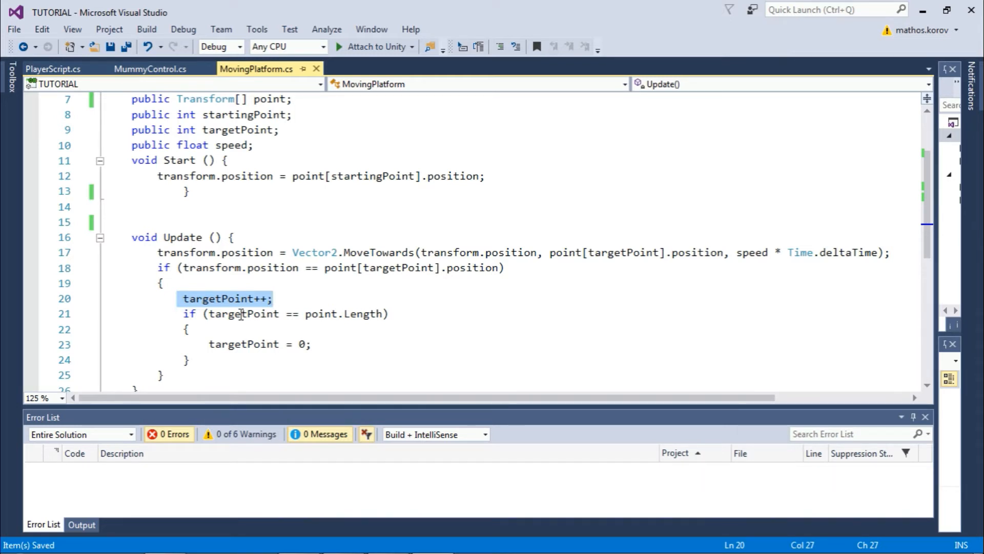
double_click(242, 314)
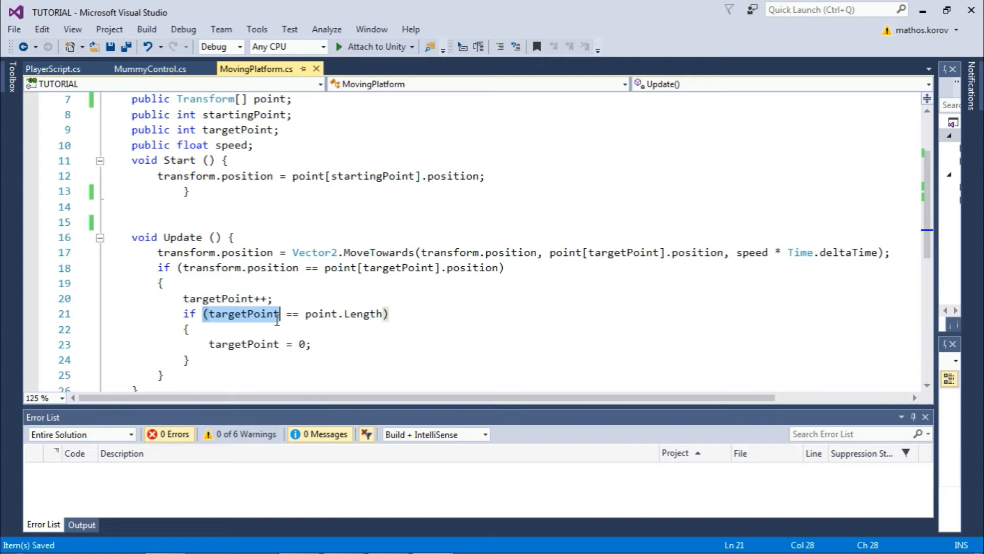
drag(279, 314, 387, 314)
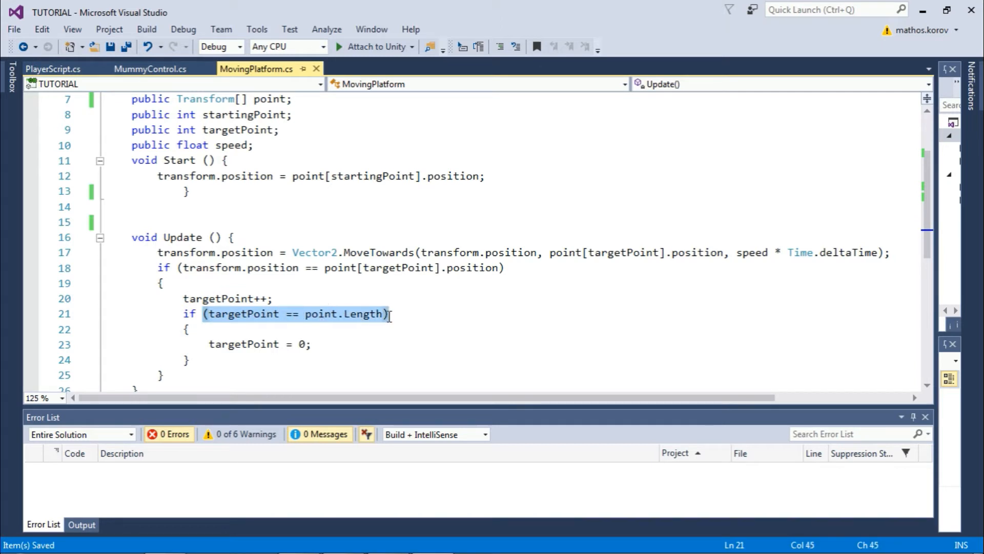
mouse_move(358, 314)
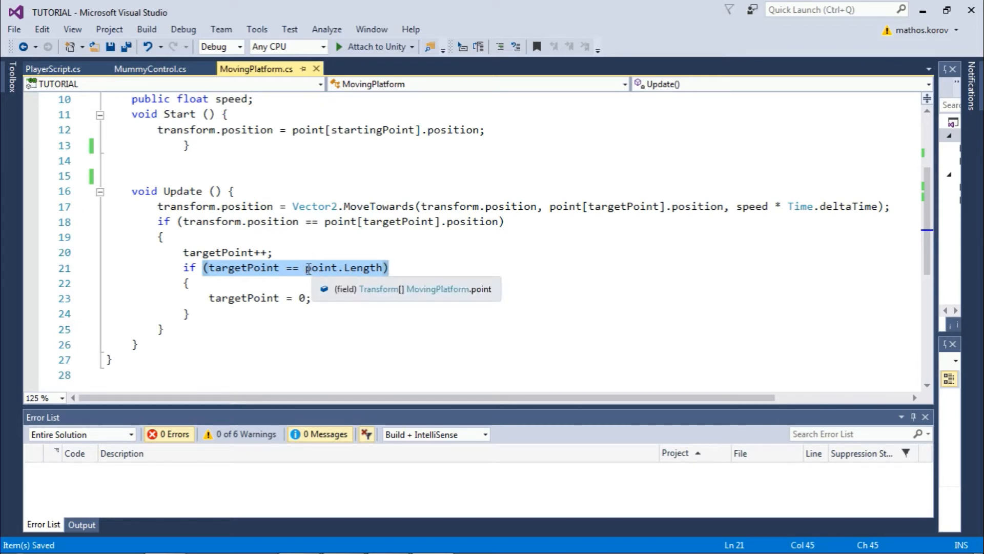
mouse_move(207, 300)
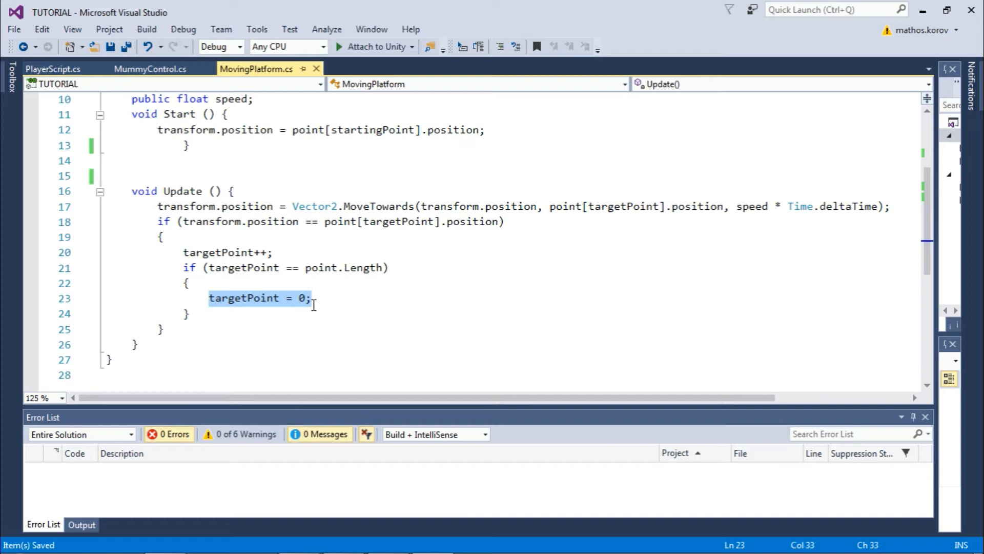
mouse_move(304, 298)
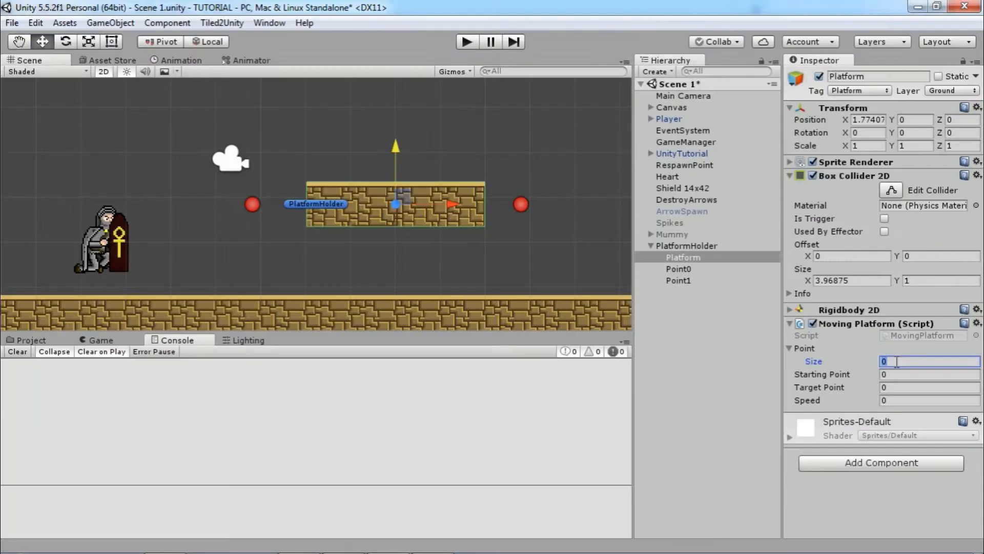
- Set the Moving Platform point count to 2 and assign Point0 as the first waypoint
text(2)
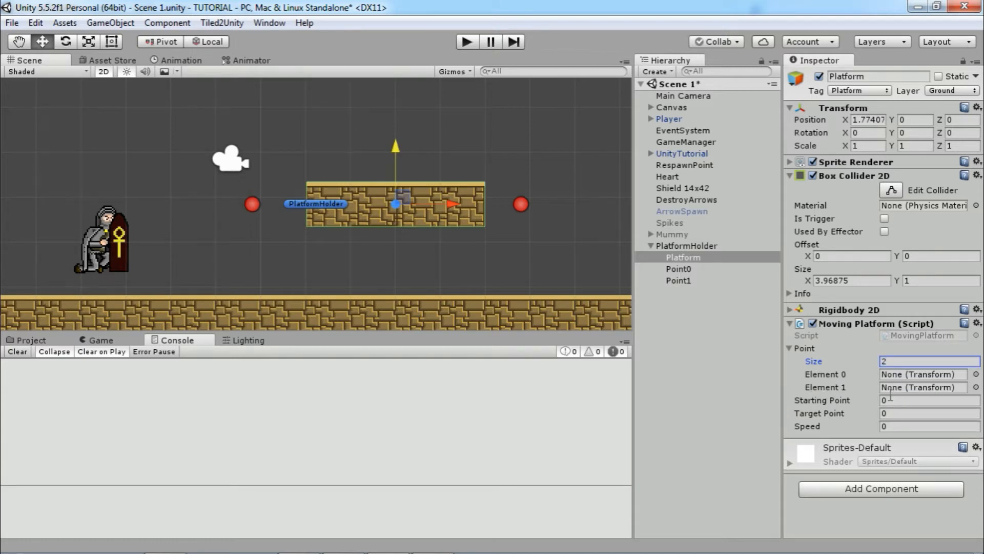
click(929, 400)
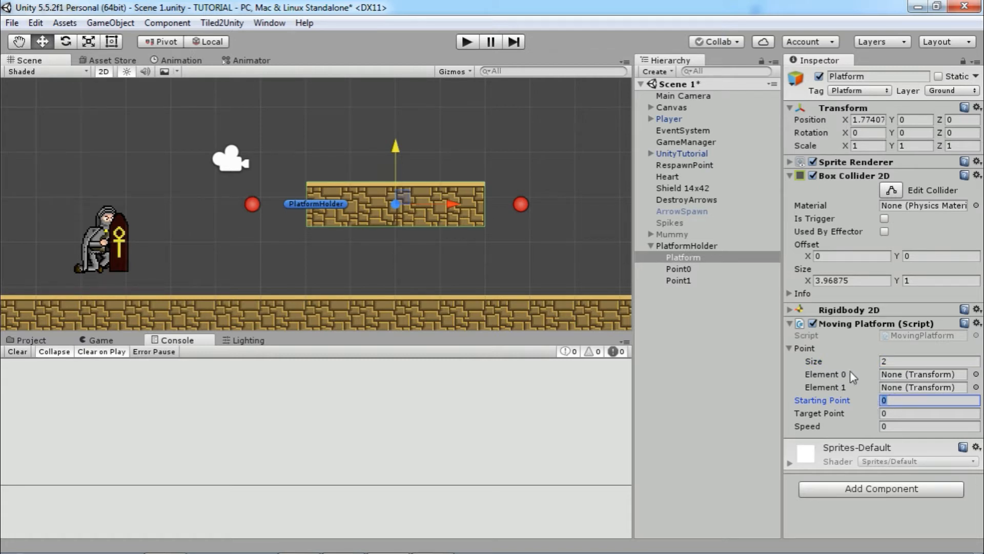
click(928, 413)
text(1)
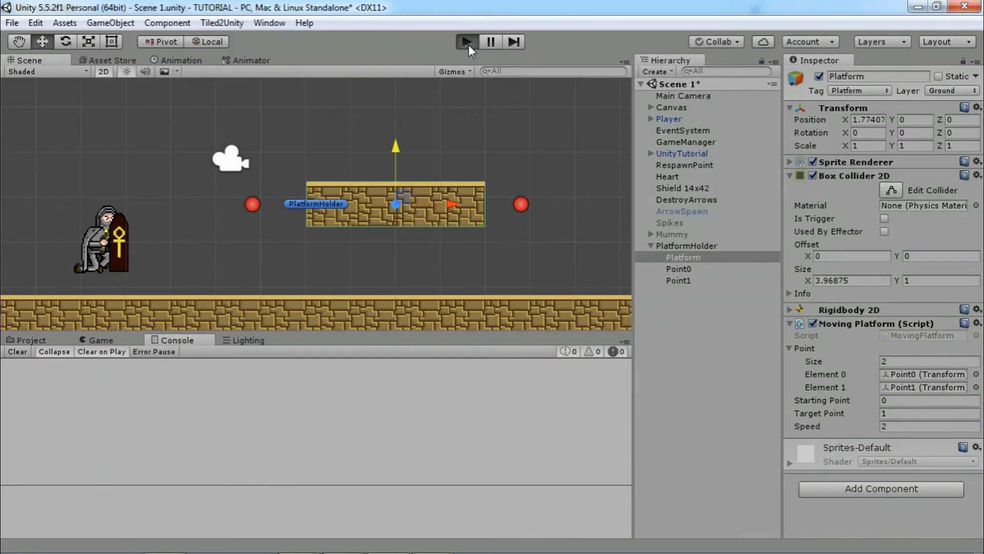
- Run the game briefly to test the platform moving between the points
click(465, 41)
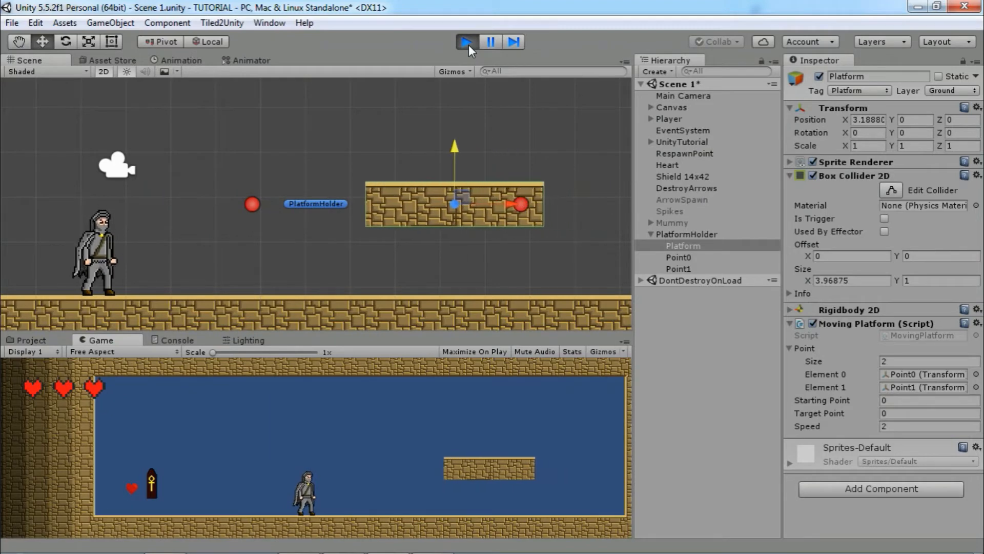
click(468, 41)
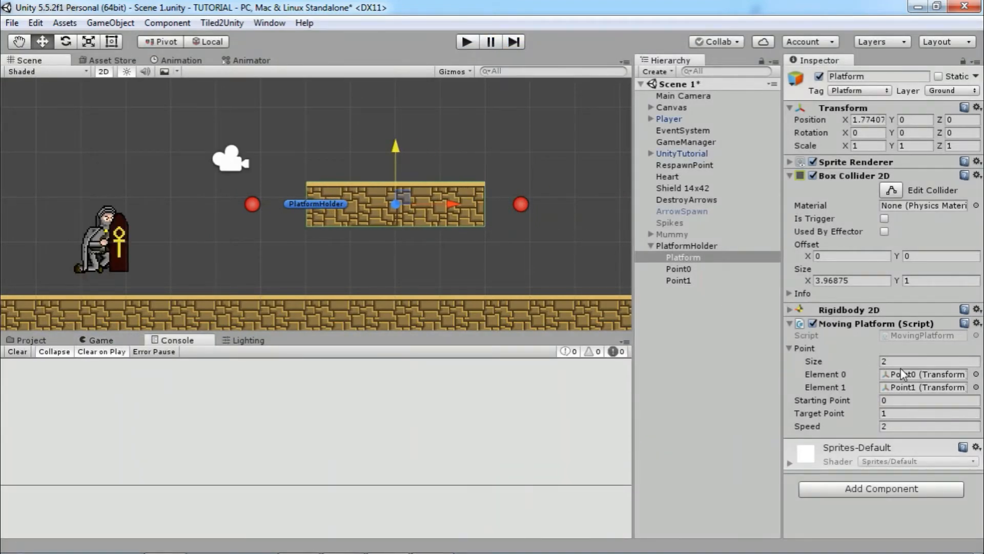
text(3)
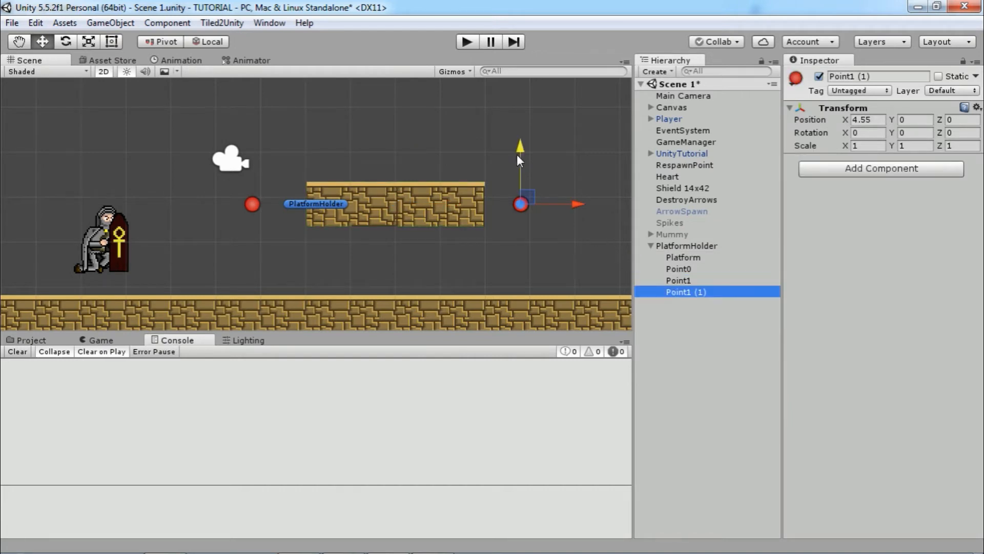
drag(520, 188, 521, 122)
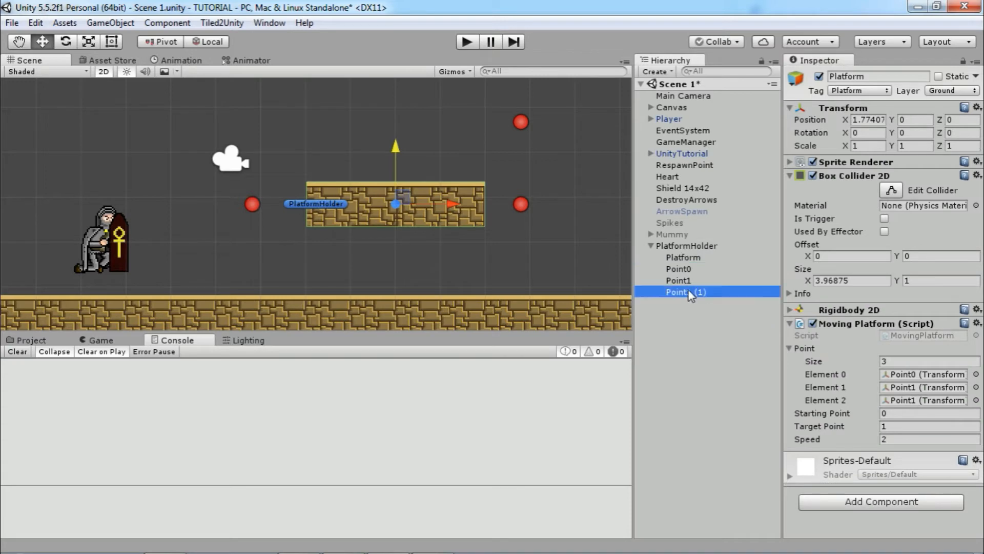
click(466, 41)
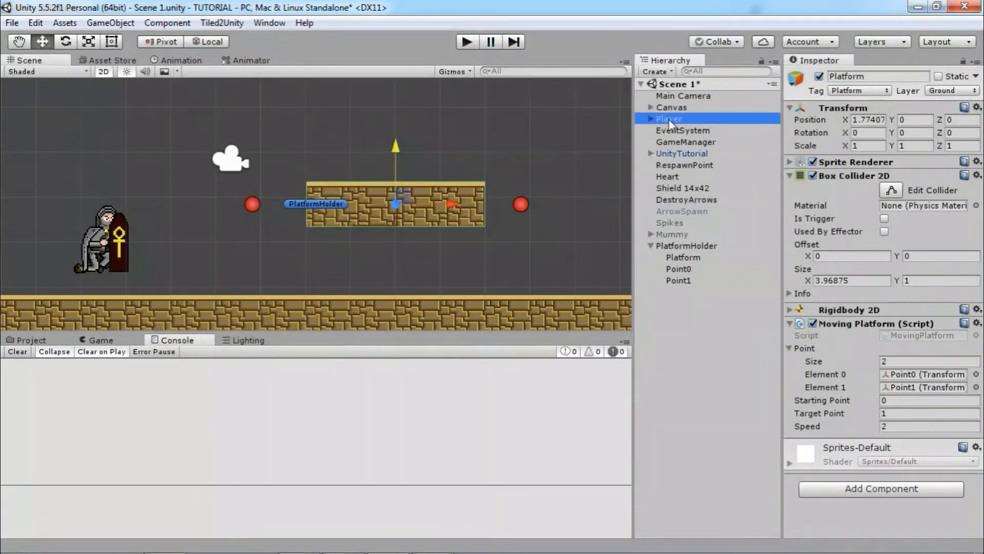
click(669, 119)
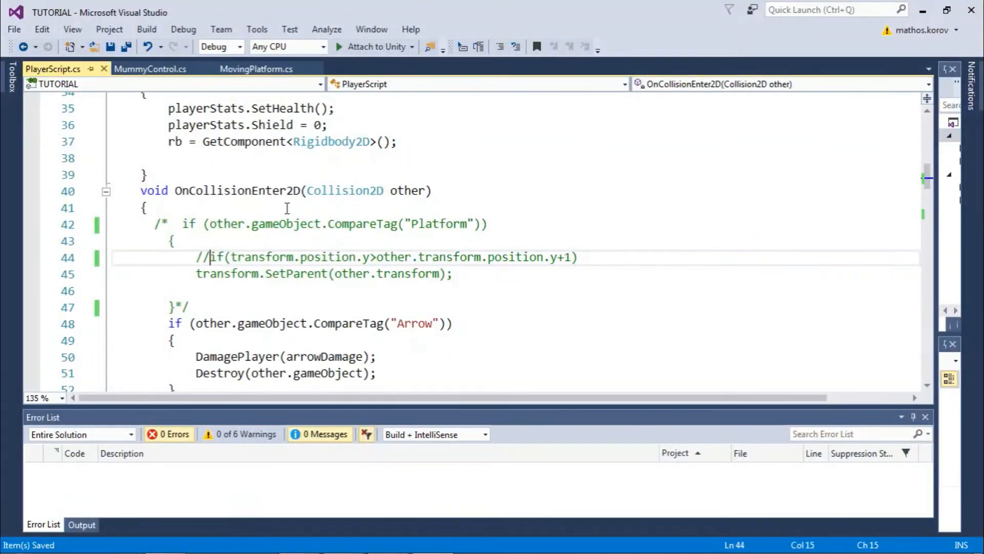
- Uncomment the CompareTag("Platform") parenting block, confirm the Platform tag, and Save All
double_click(239, 240)
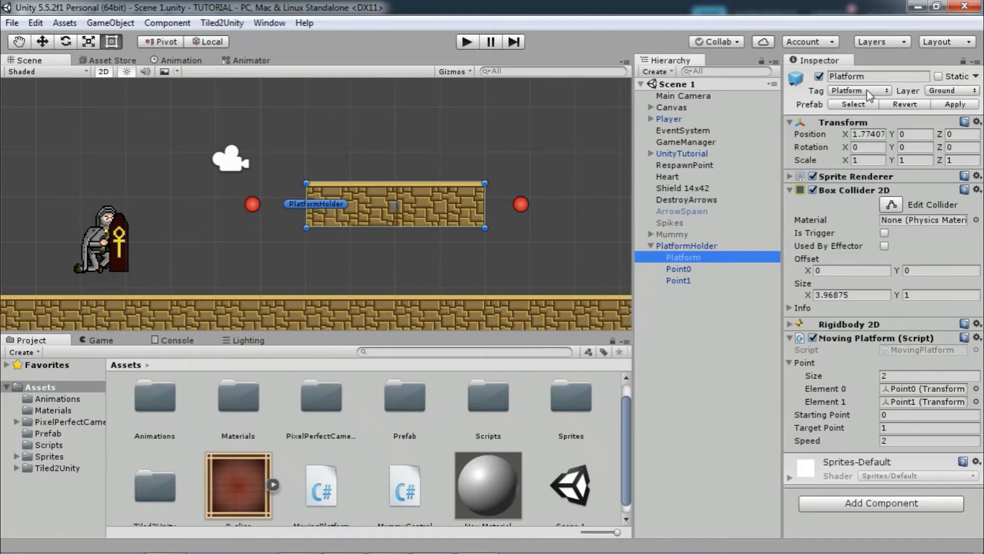
click(858, 90)
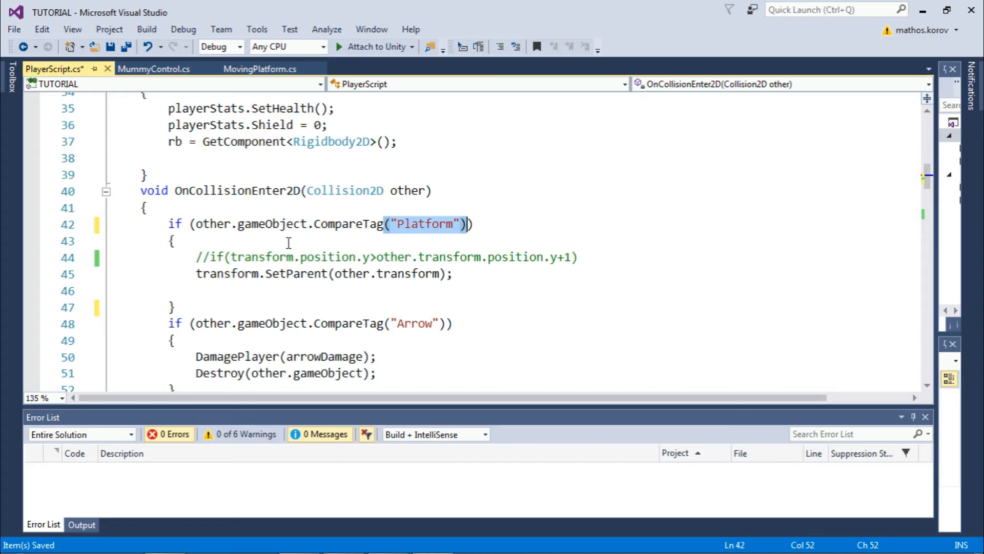
mouse_move(126, 46)
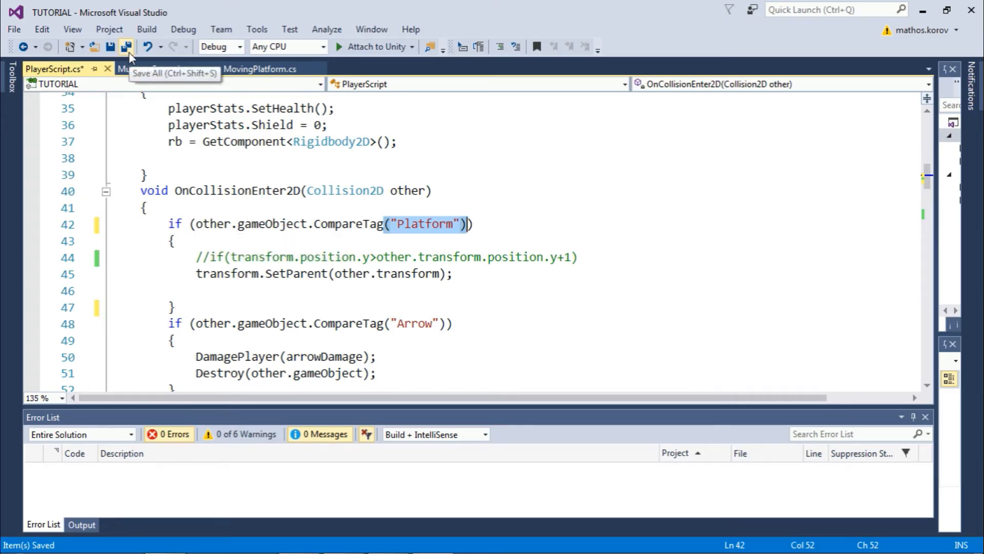
click(127, 47)
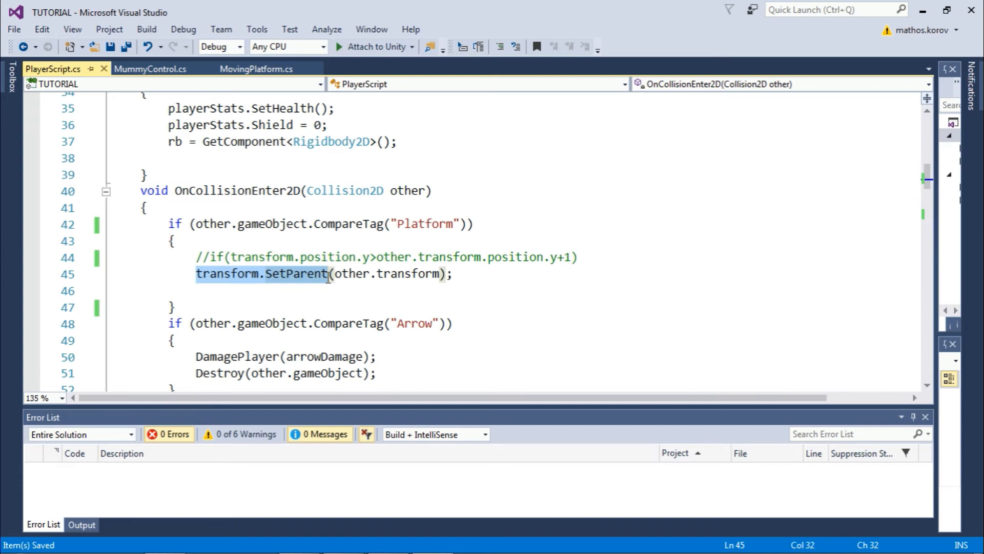
mouse_move(269, 296)
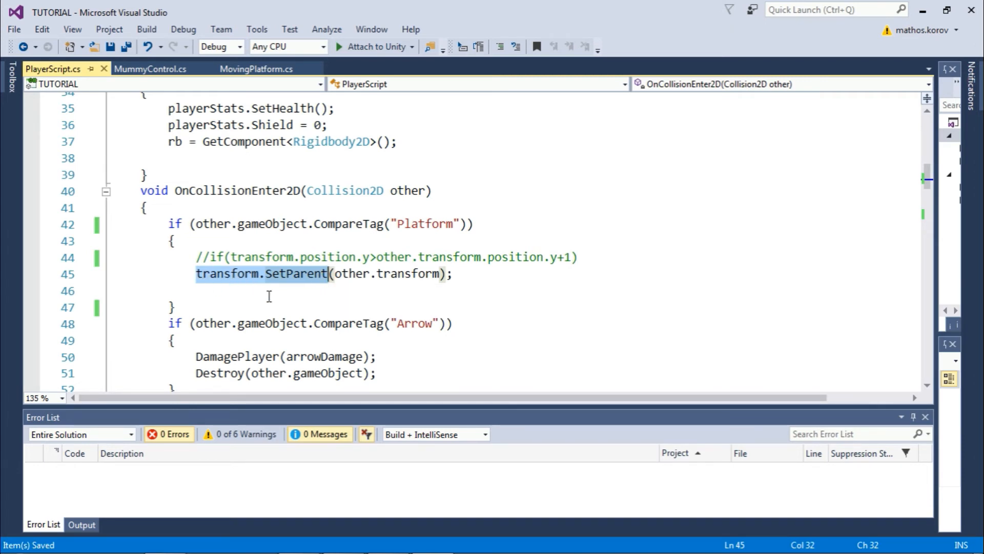
click(175, 307)
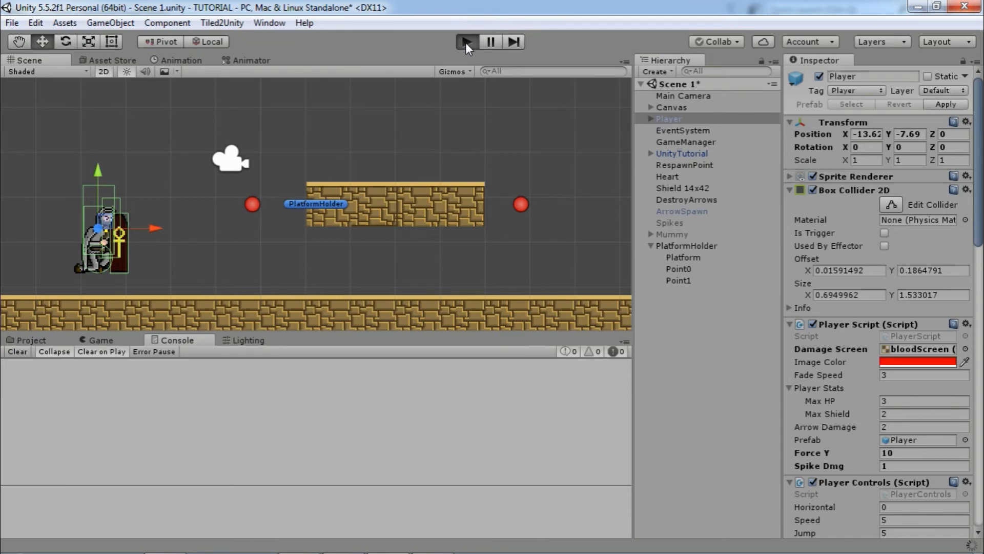
click(465, 41)
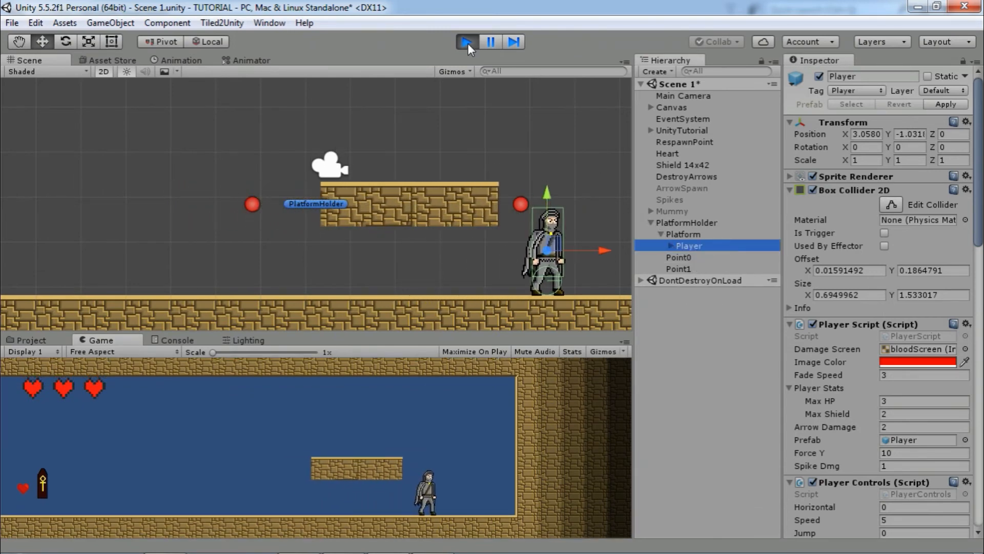
click(466, 41)
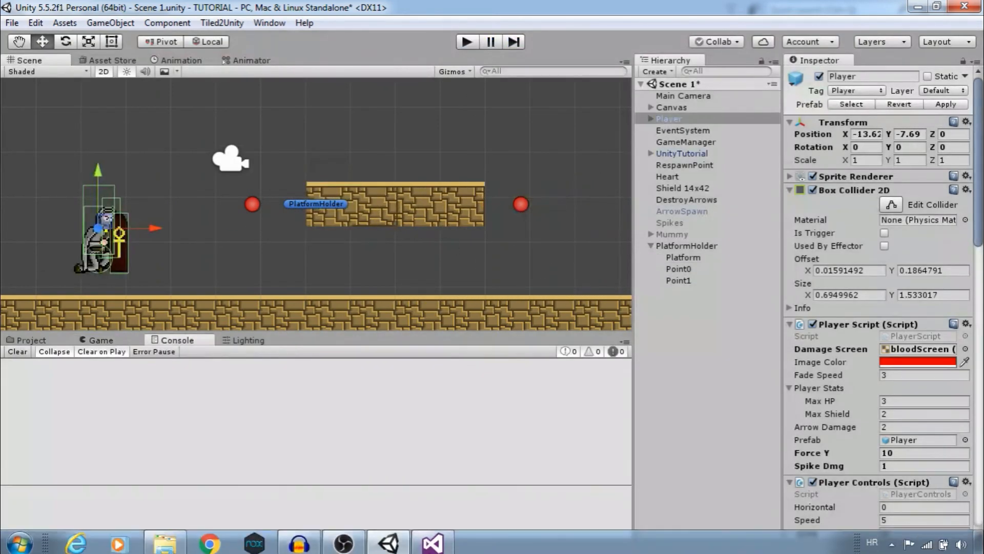
mouse_move(388, 538)
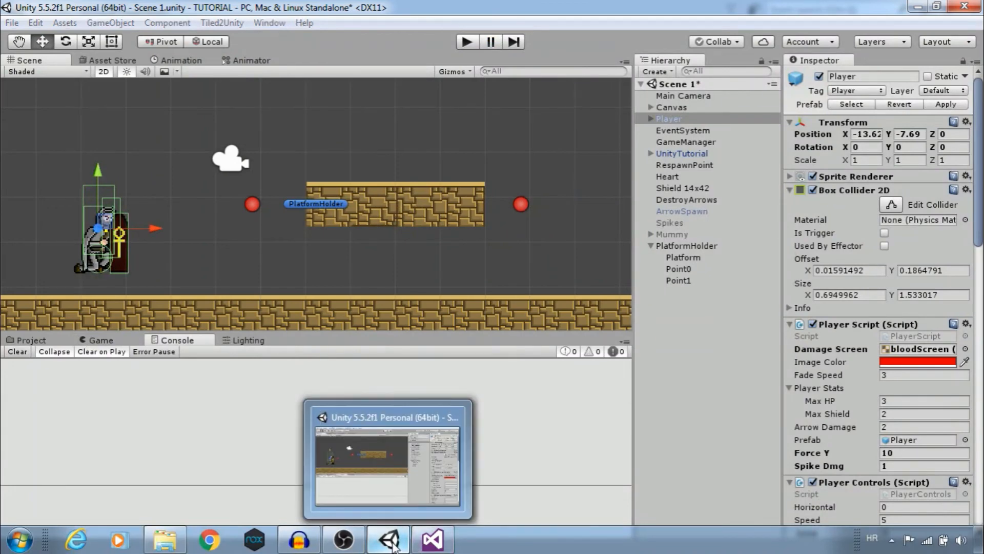
click(432, 538)
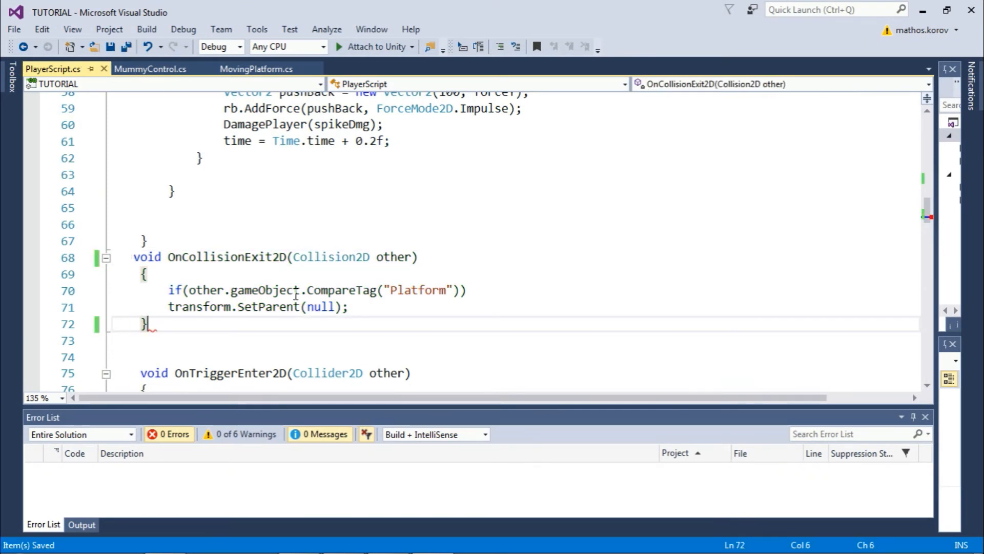
mouse_move(177, 294)
text(if(transform.position.y>other.transform.position.y+1))
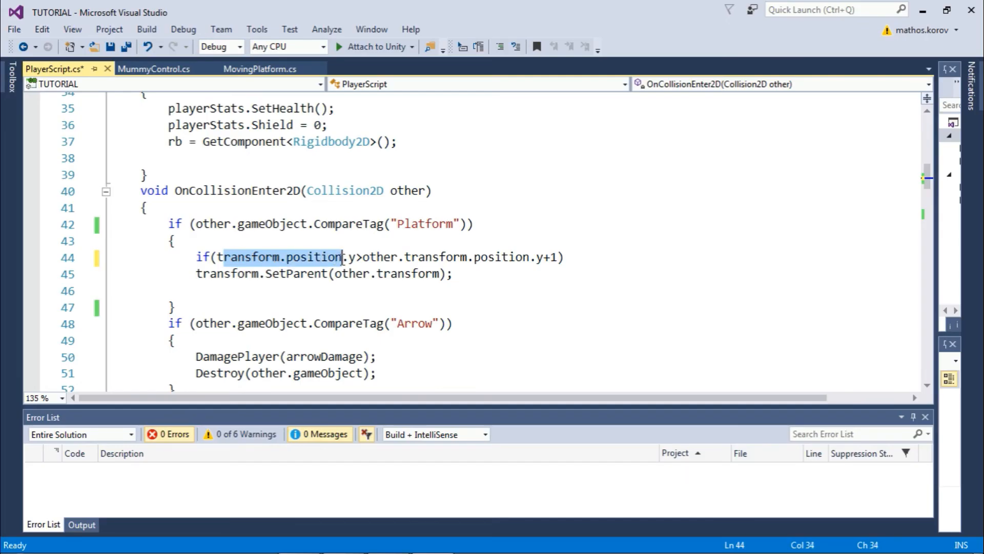
- Review the player-above-platform height condition comparing transform.position.y to other.transform.position.y+1
click(369, 256)
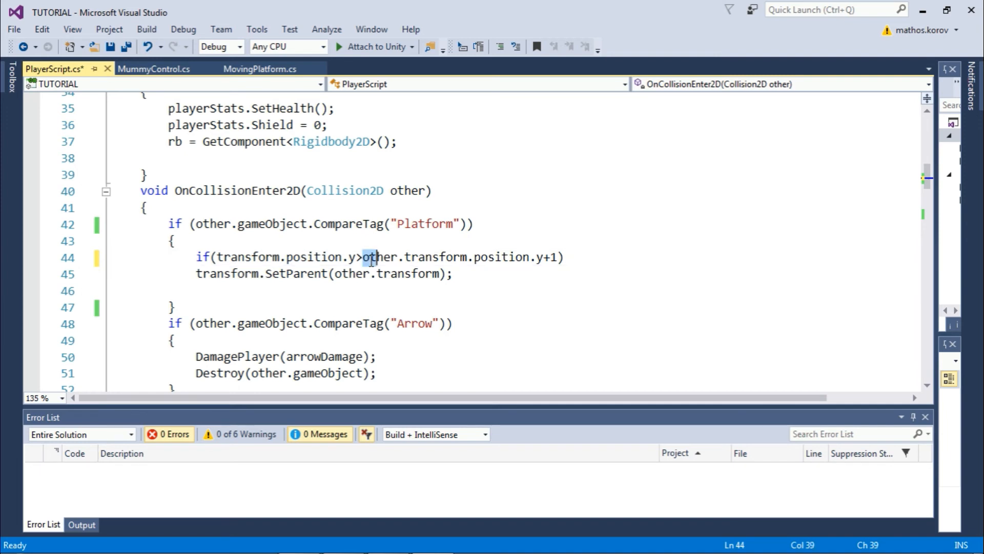
drag(363, 257, 542, 256)
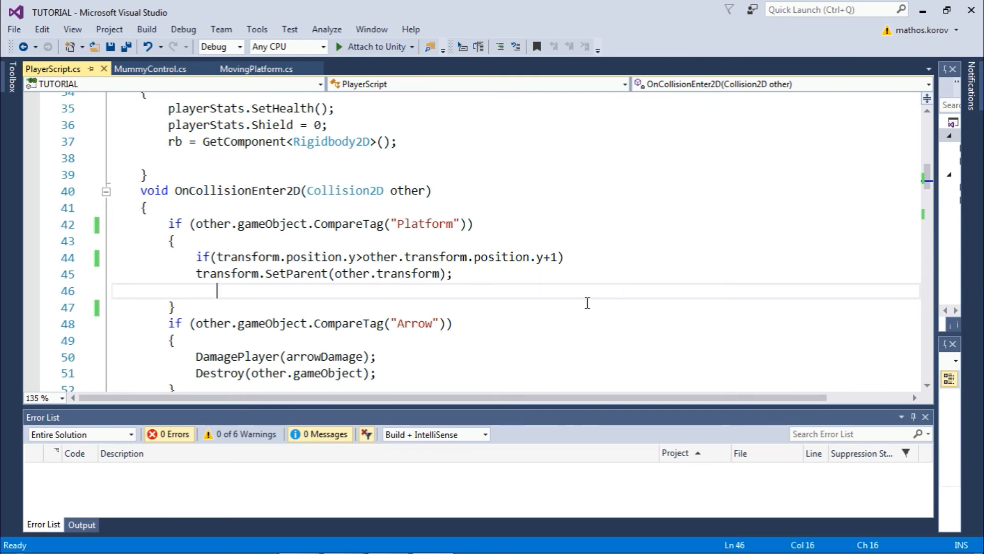
mouse_move(547, 256)
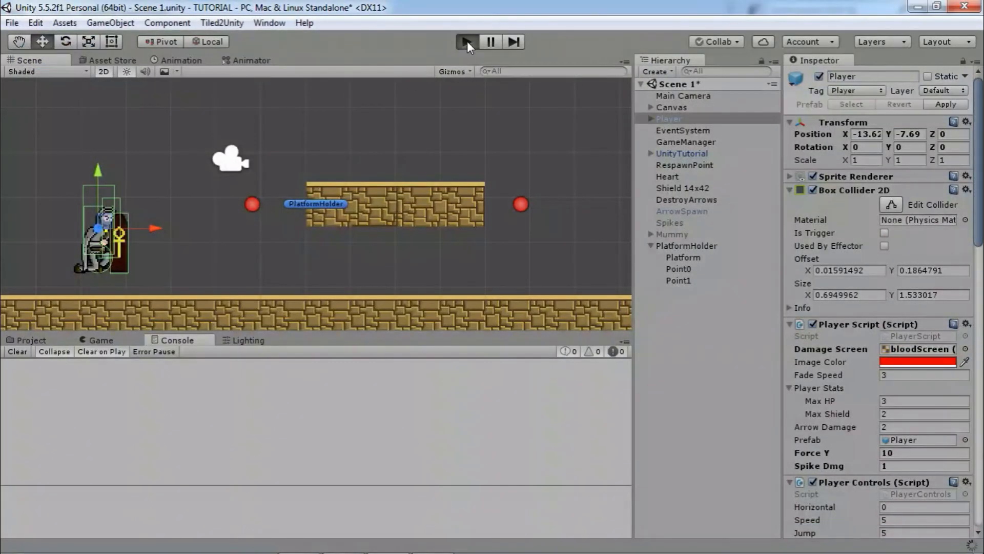
- Run a quick test of the height-check change and stop it
click(468, 41)
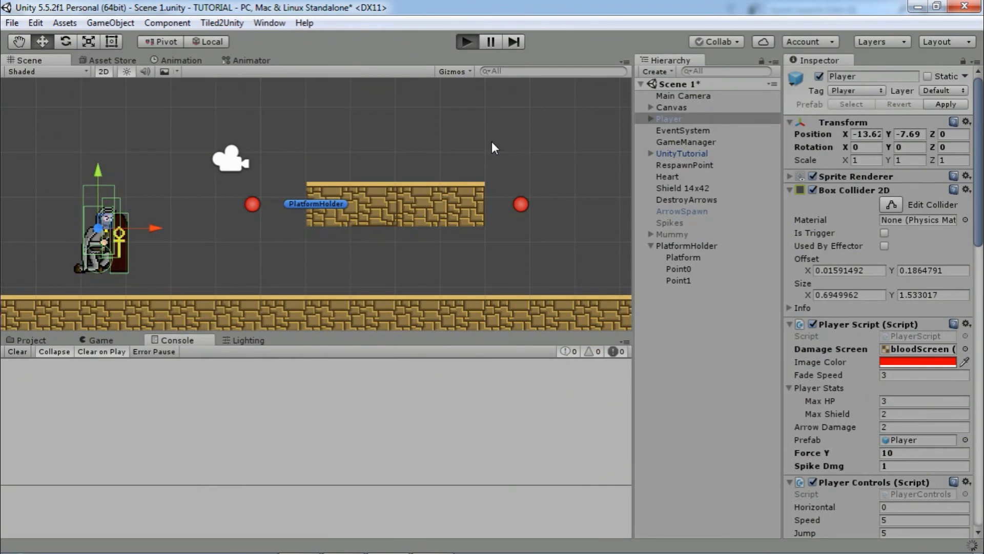
click(466, 41)
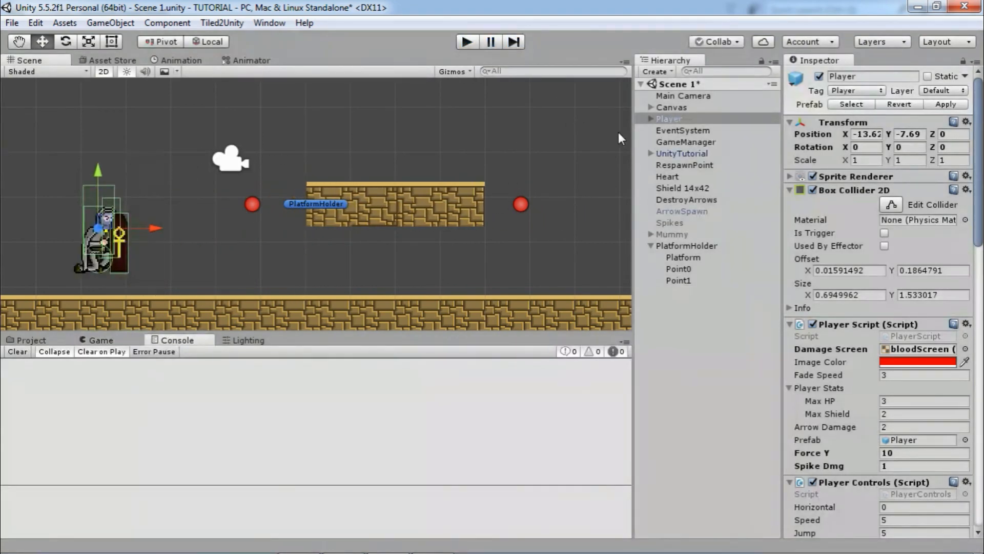
- Save PlatformHolder as a prefab in Assets and run the game with the player riding it
click(30, 339)
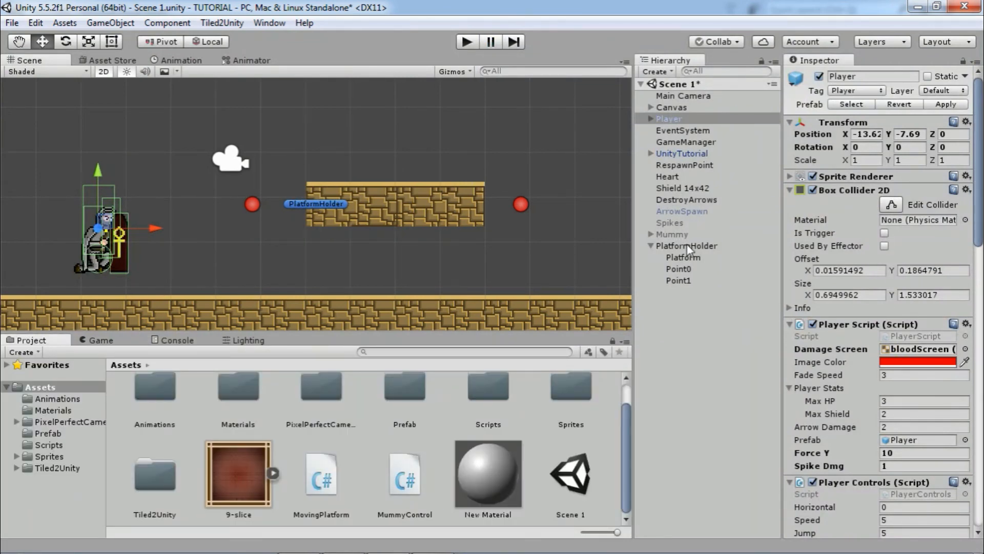
click(687, 245)
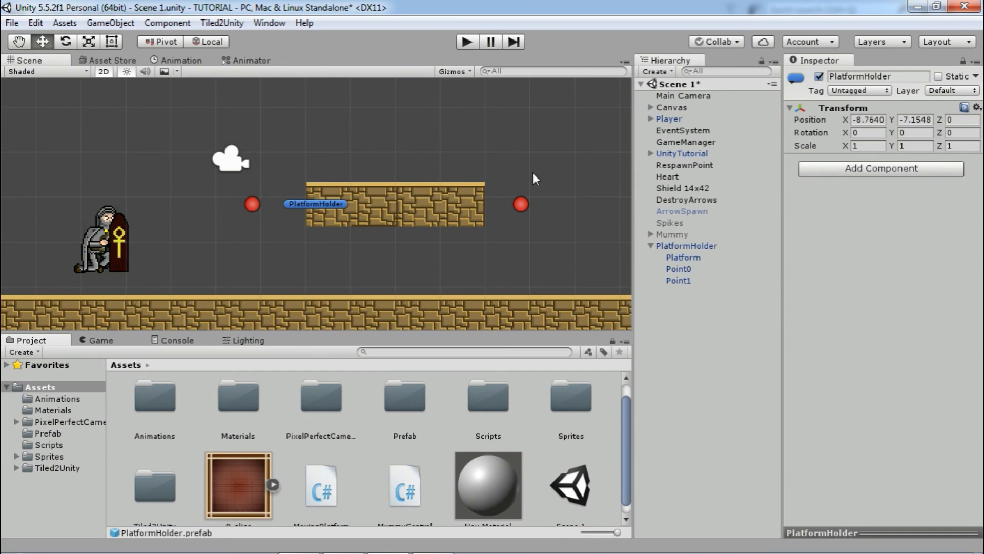
click(465, 41)
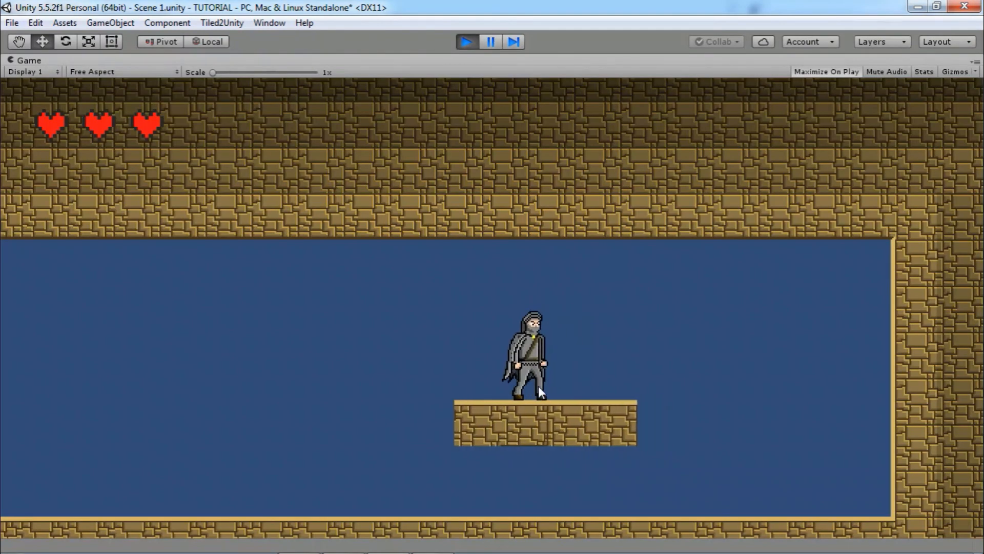